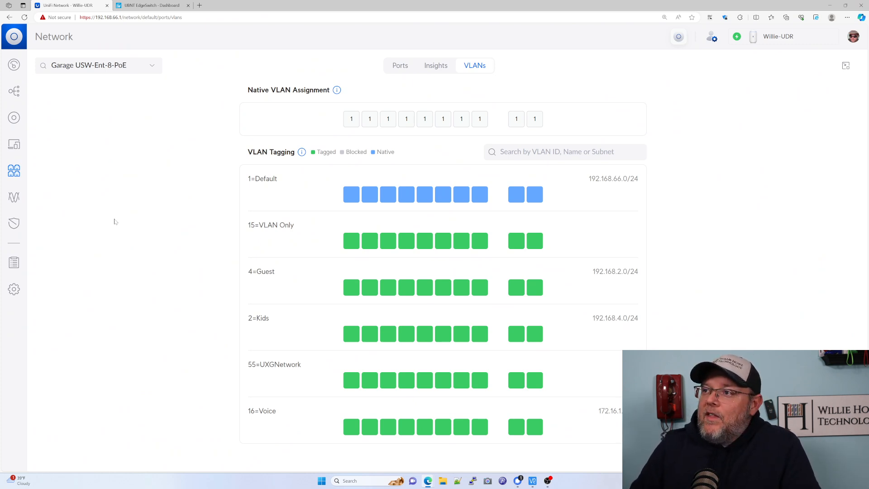
mouse_move(14, 170)
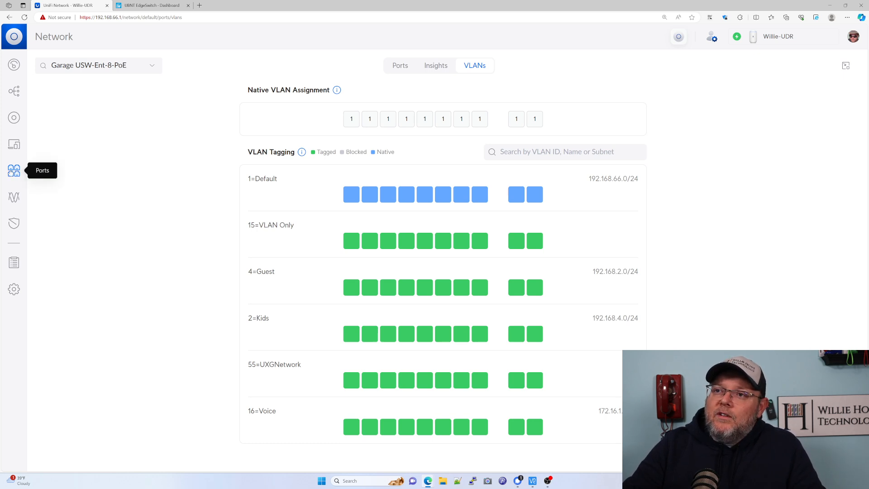
mouse_move(499, 67)
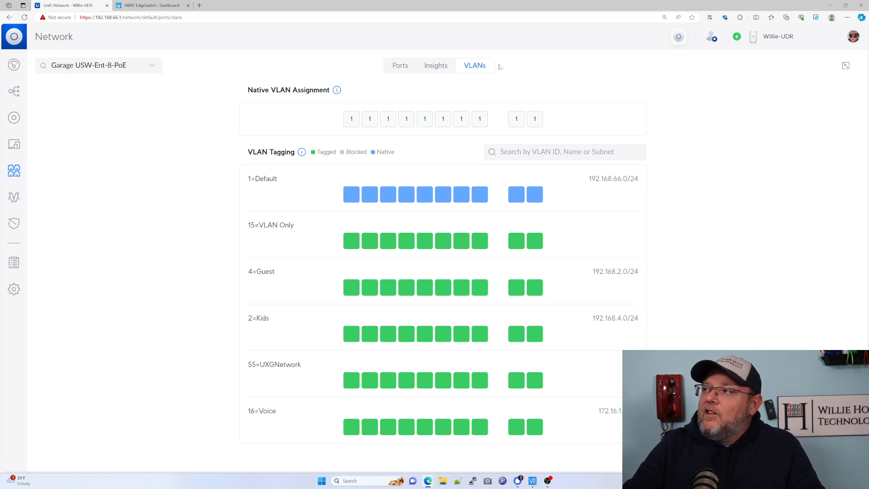
Step: Check the port list and VLAN overview, then scroll through the EdgeSwitch VLAN table
left_click(400, 65)
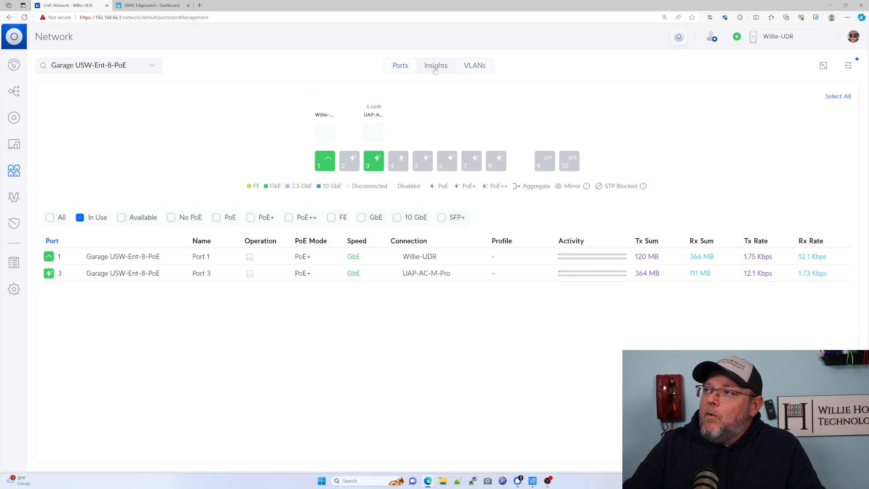
left_click(474, 66)
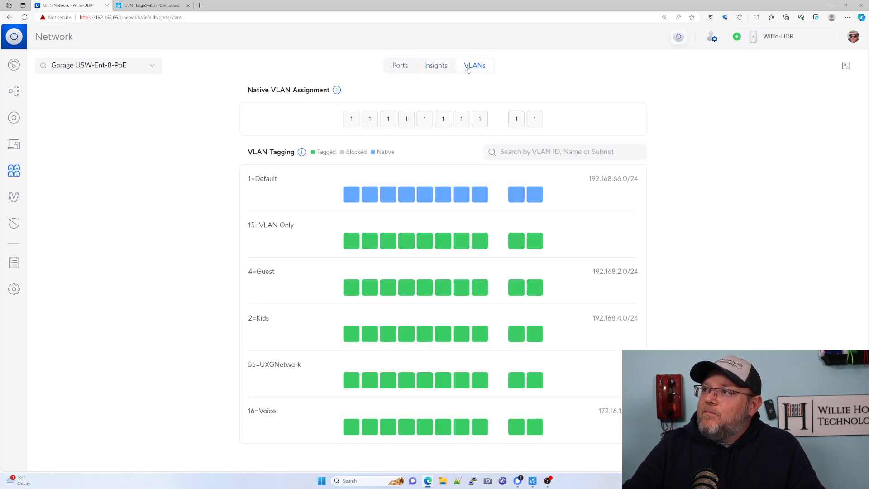
mouse_move(311, 235)
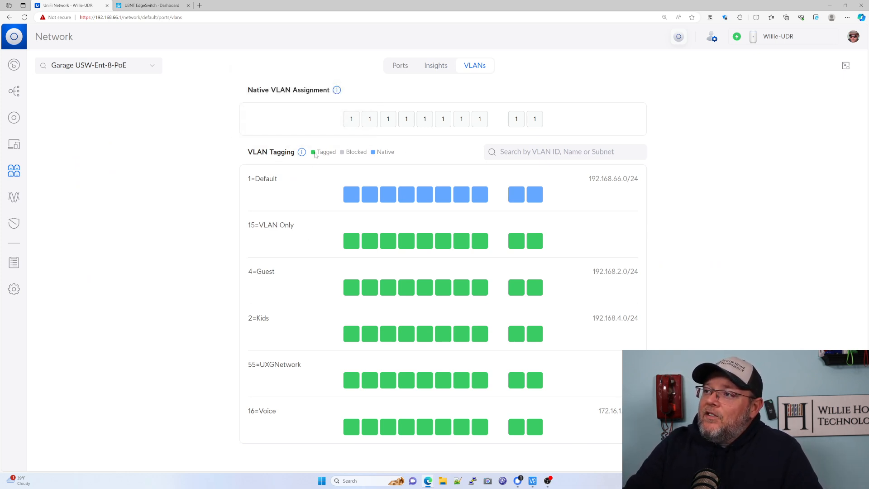
mouse_move(376, 157)
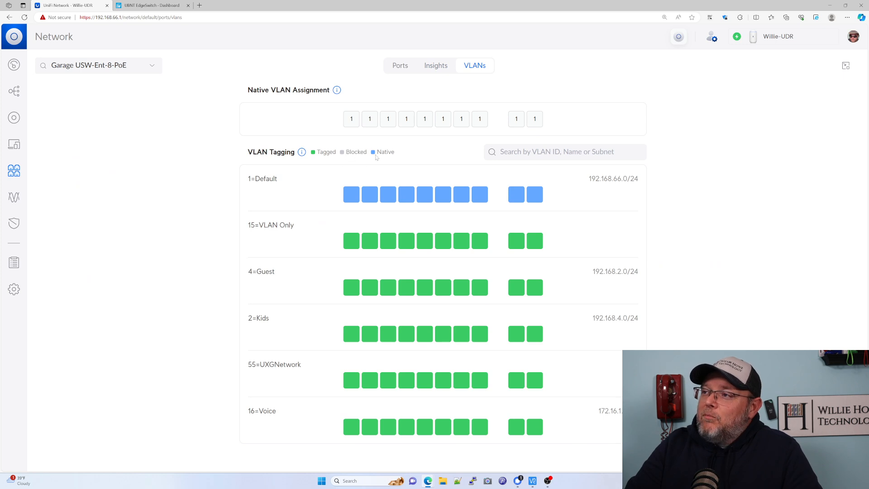
mouse_move(349, 169)
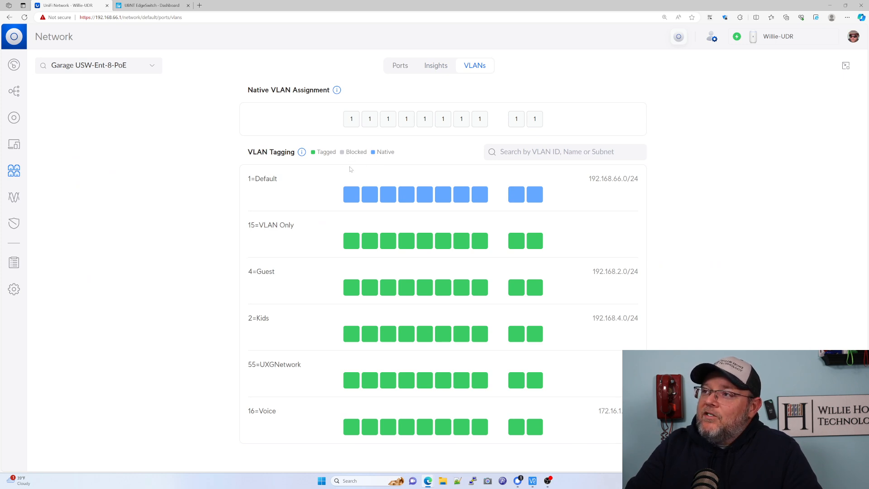
mouse_move(336, 90)
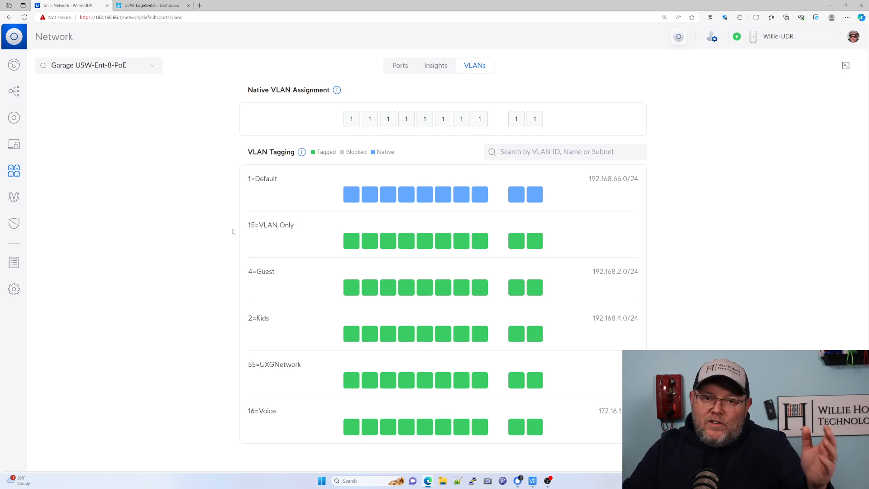
mouse_move(260, 259)
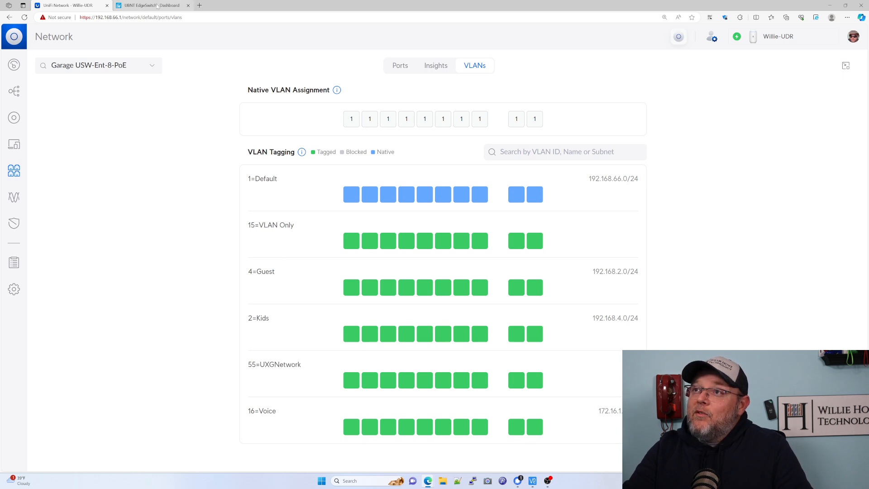
left_click(151, 5)
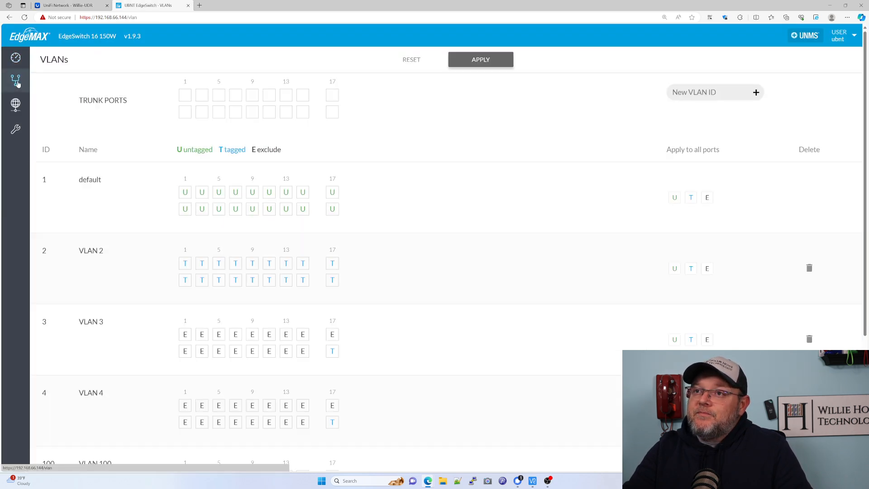
scroll("down", 3)
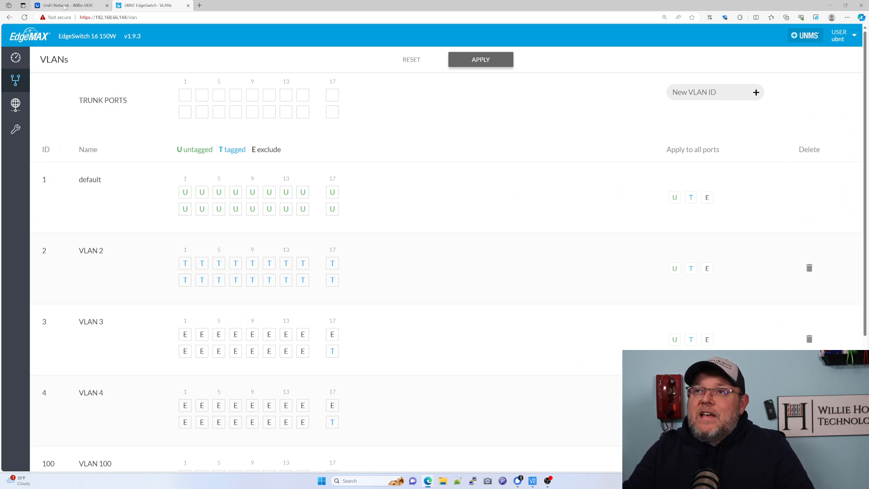
Step: Switch back to the Garage USW-Ent-8-PoE VLAN tagging grid in UniFi Network
left_click(66, 5)
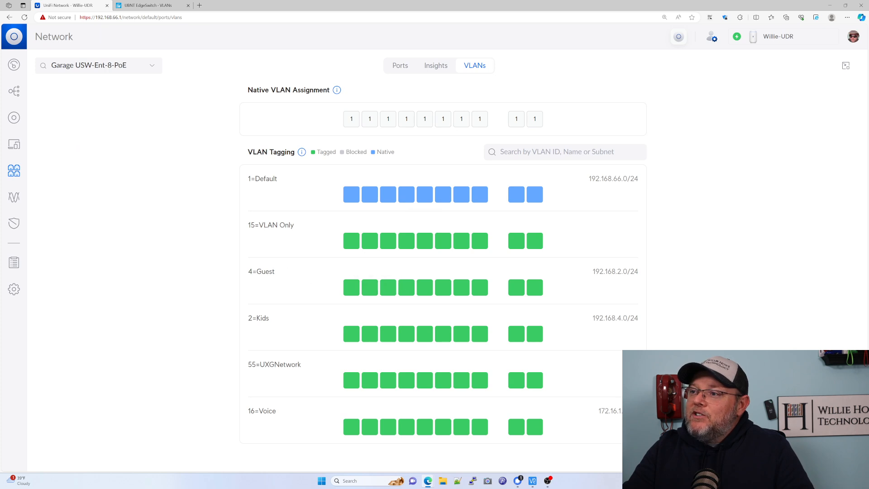
mouse_move(369, 194)
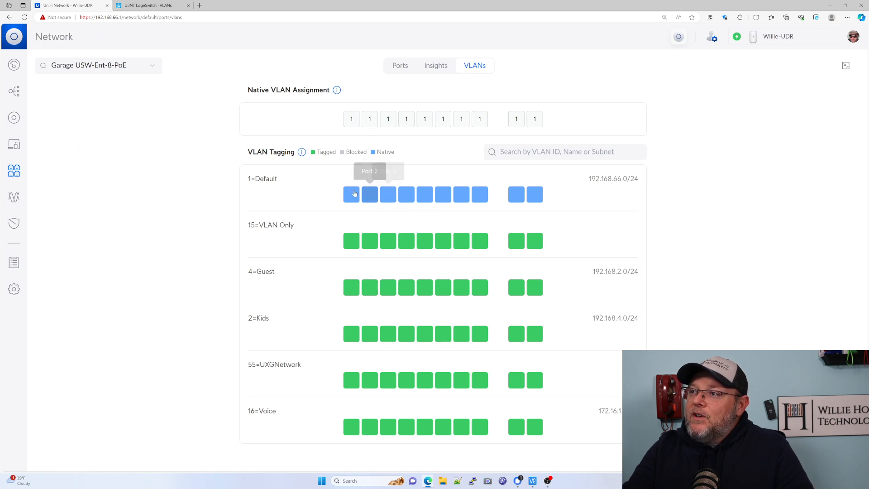
mouse_move(353, 223)
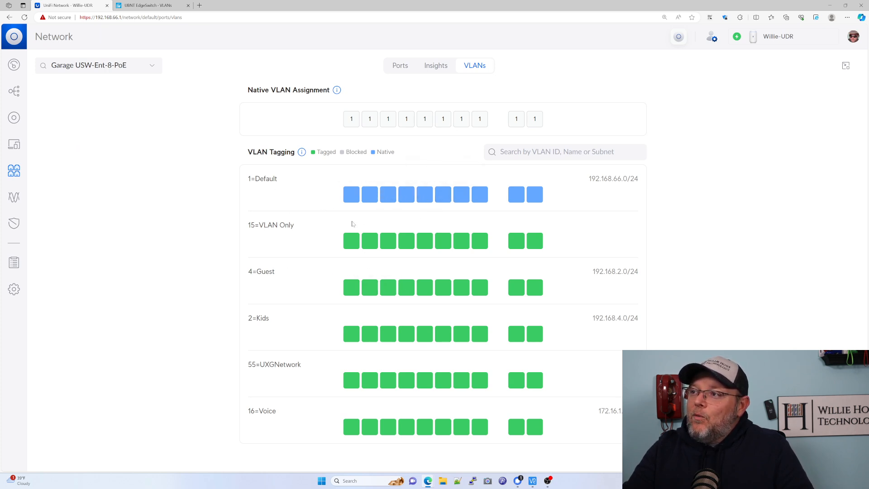
mouse_move(424, 194)
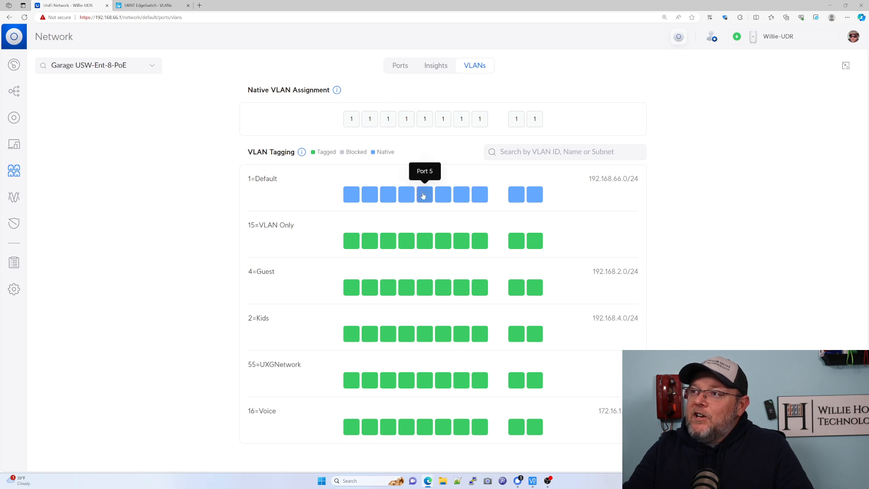
mouse_move(427, 224)
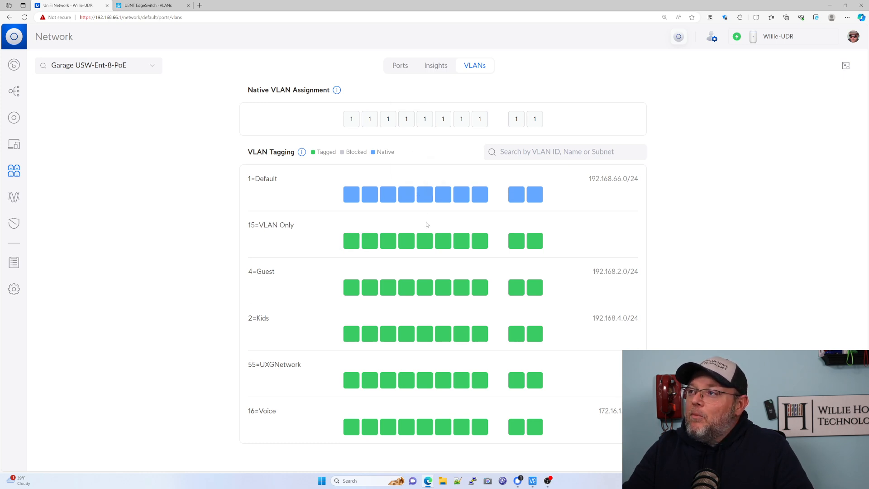
Step: Give port 5 Custom tagged VLANs Voice, UXGNetwork and VLAN Only, leaving Kids out
left_click(399, 65)
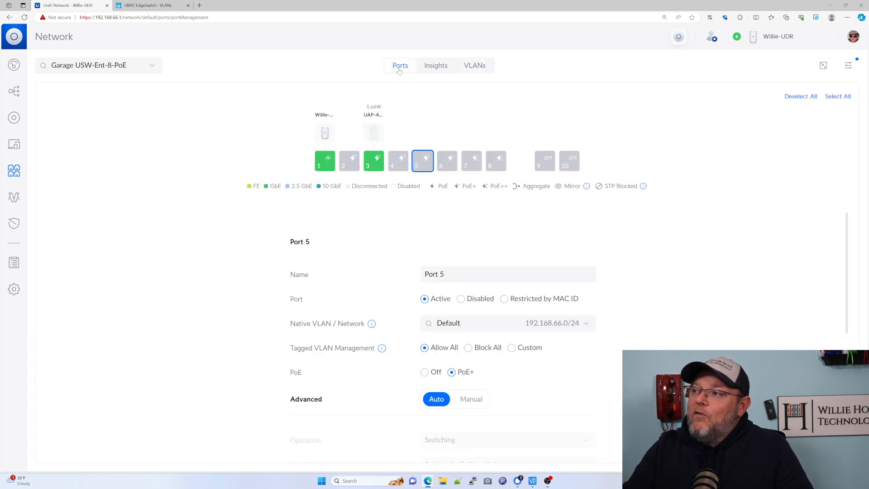
mouse_move(335, 289)
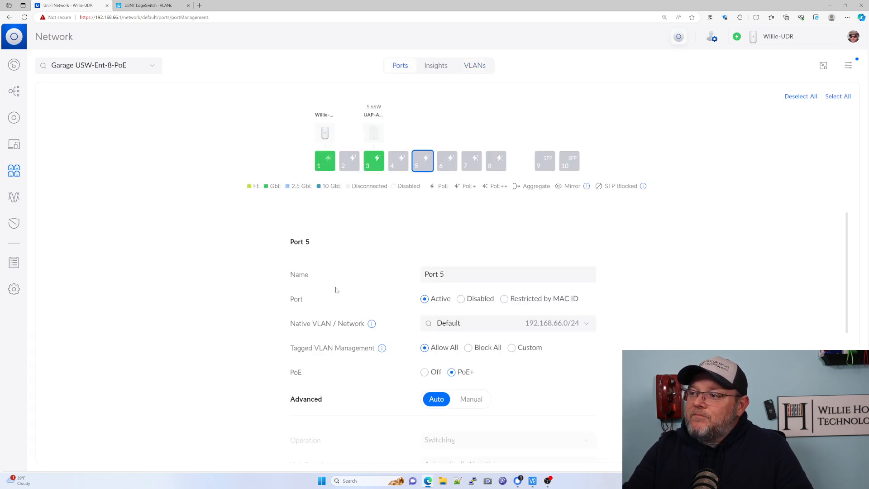
scroll("down", 3)
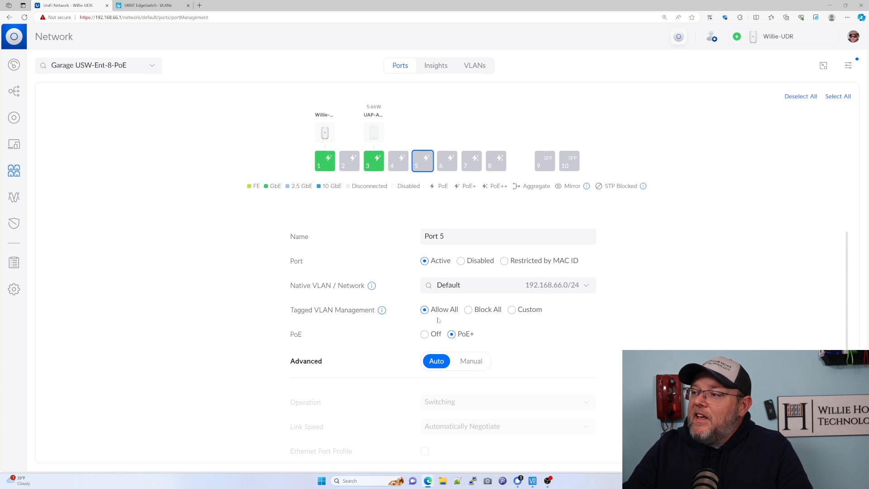
left_click(511, 309)
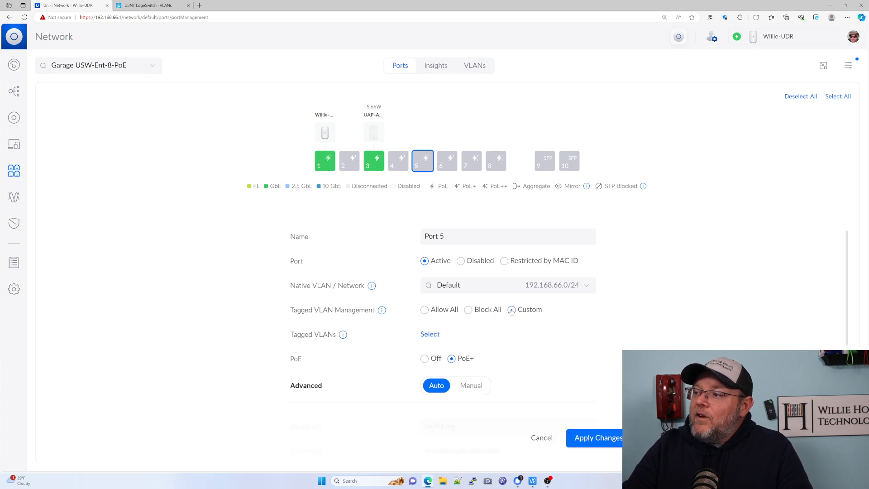
scroll("down", 3)
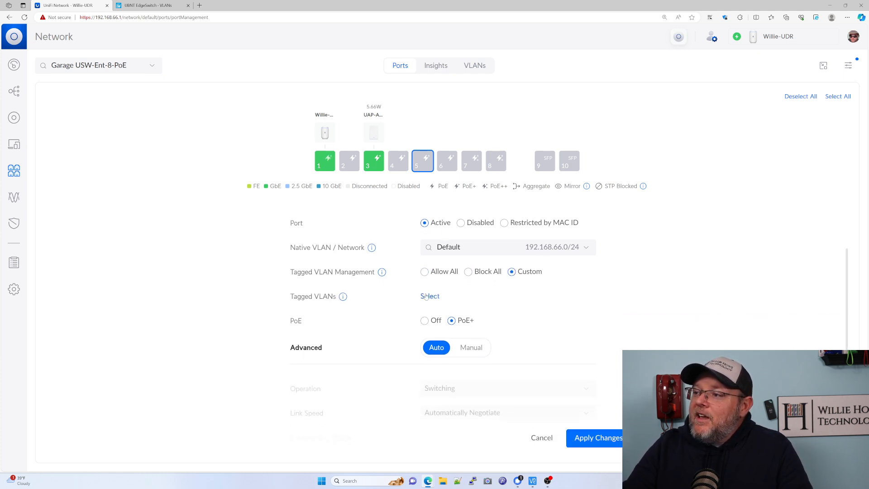
left_click(430, 296)
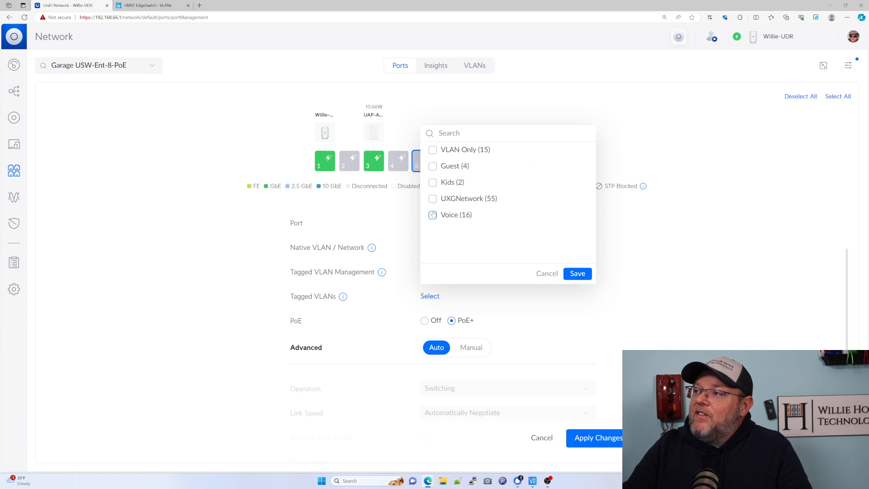
left_click(433, 199)
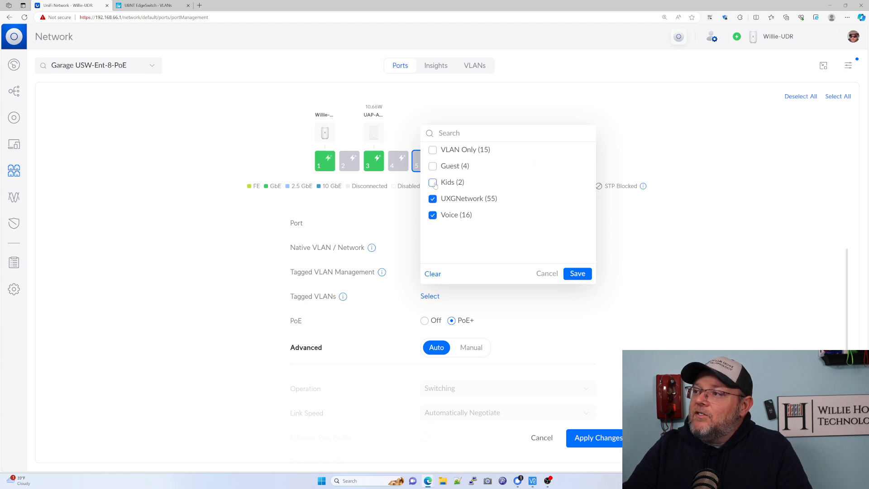
left_click(433, 150)
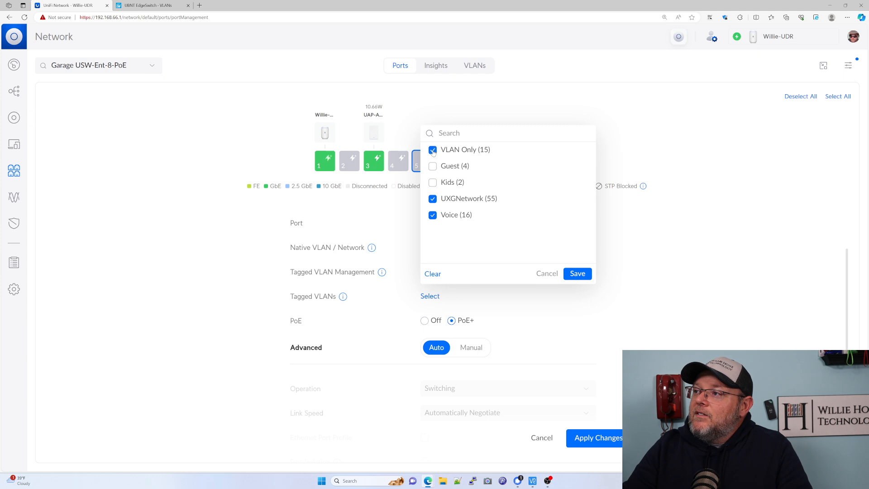
left_click(577, 273)
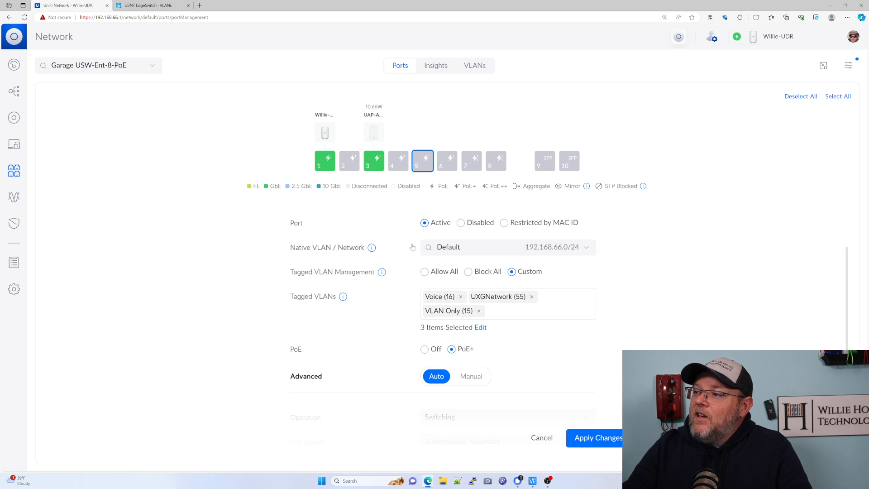
mouse_move(381, 272)
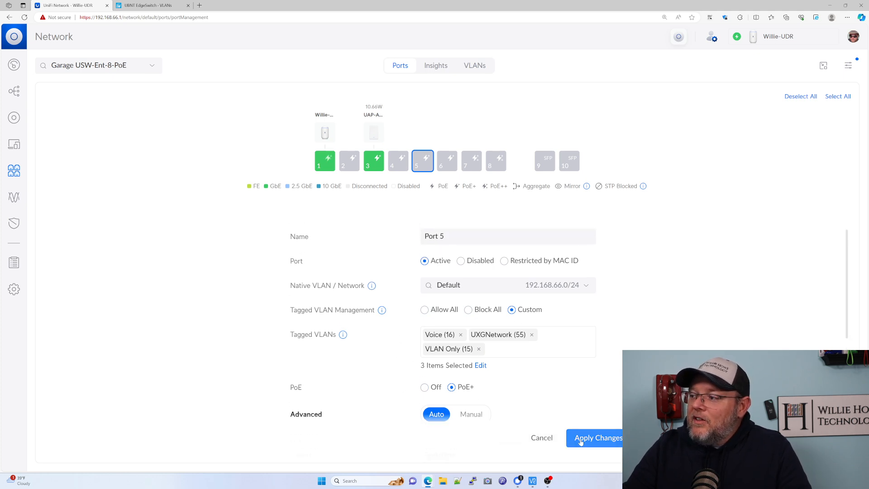
Step: Apply port 5's tagging, review the VLAN grid, then go to the EdgeSwitch VLAN page
left_click(595, 437)
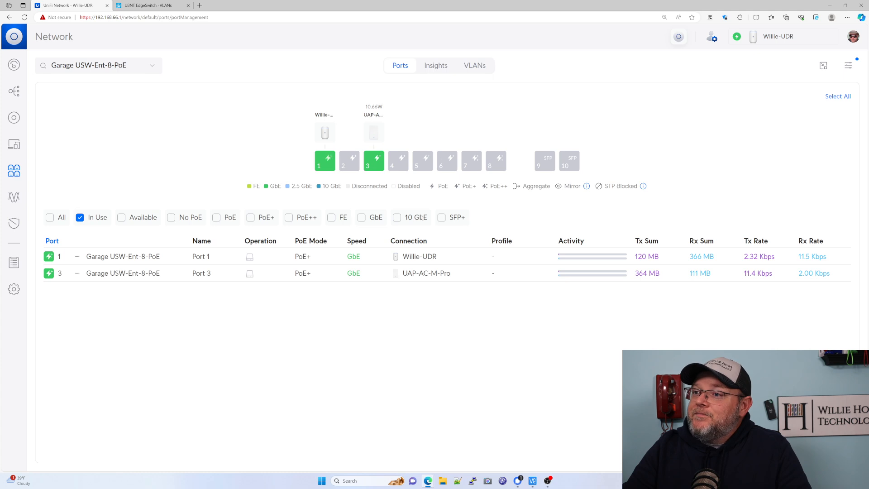
left_click(474, 65)
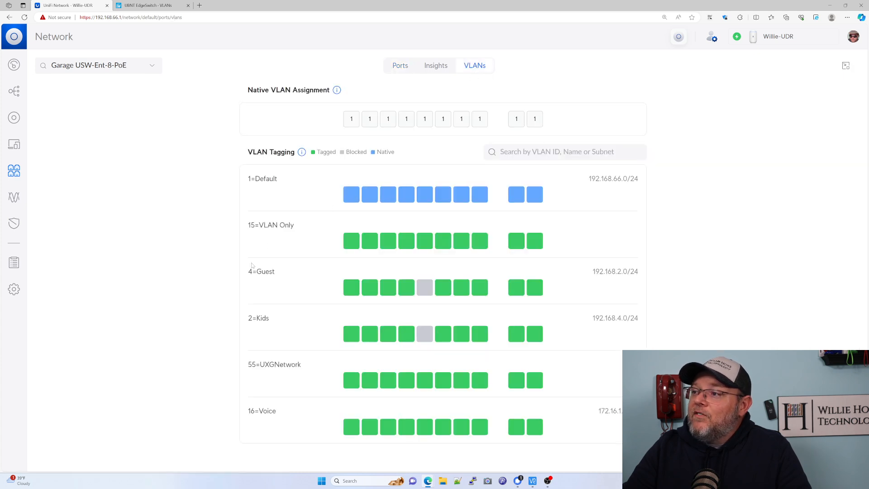
mouse_move(420, 211)
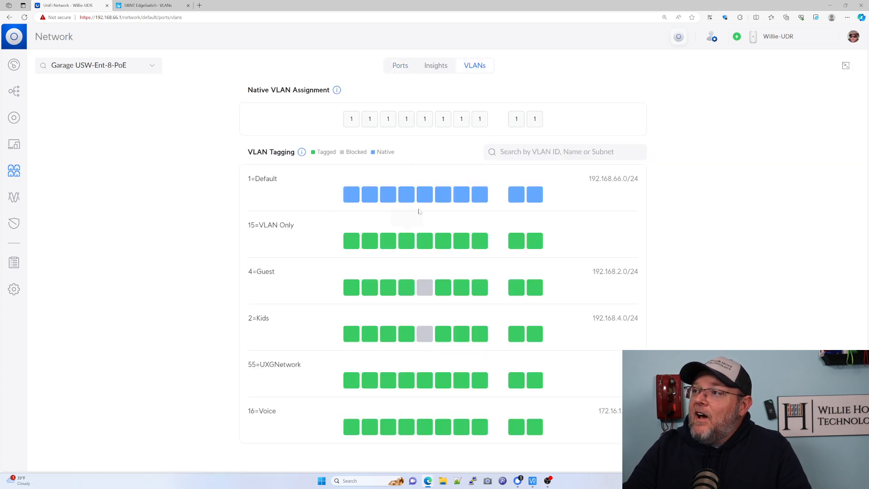
mouse_move(424, 333)
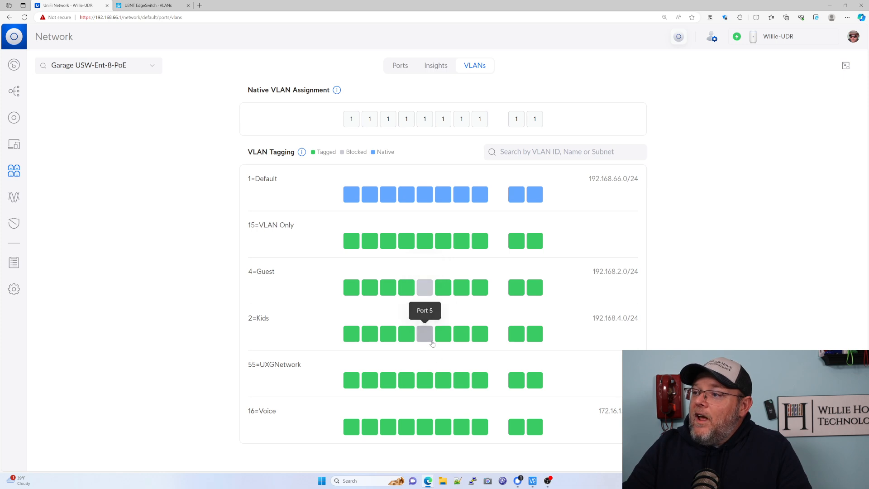
mouse_move(425, 194)
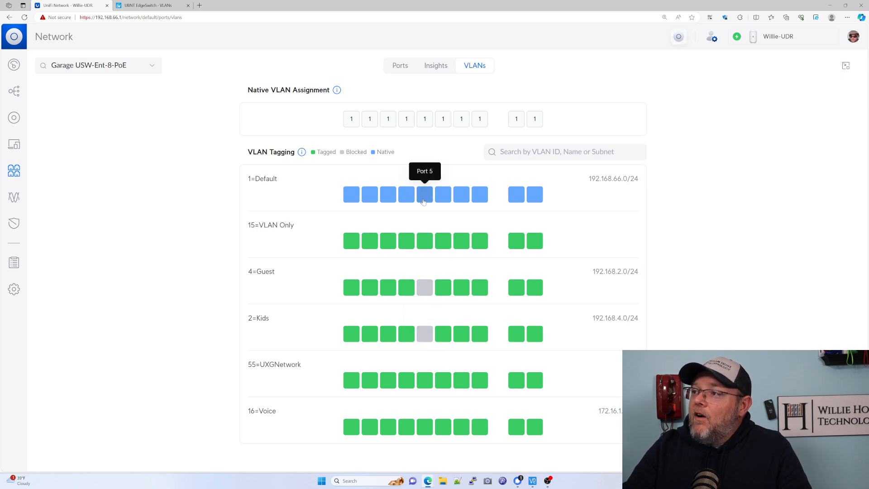
mouse_move(430, 363)
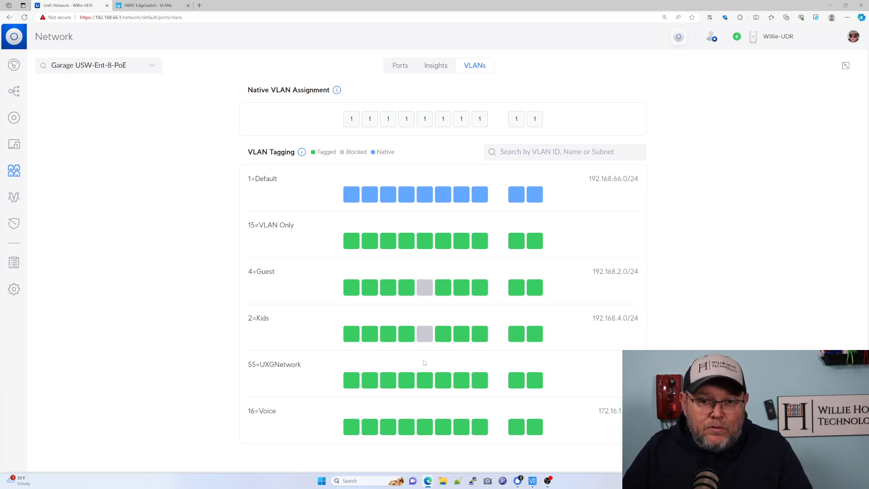
left_click(150, 5)
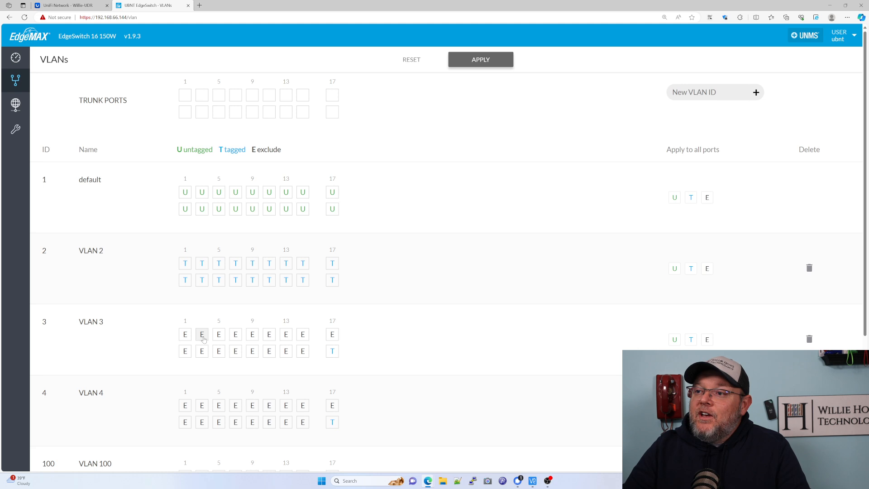
Step: Tag a port on VLAN 3 and exclude one from the default VLAN, then return to UniFi
left_click(202, 334)
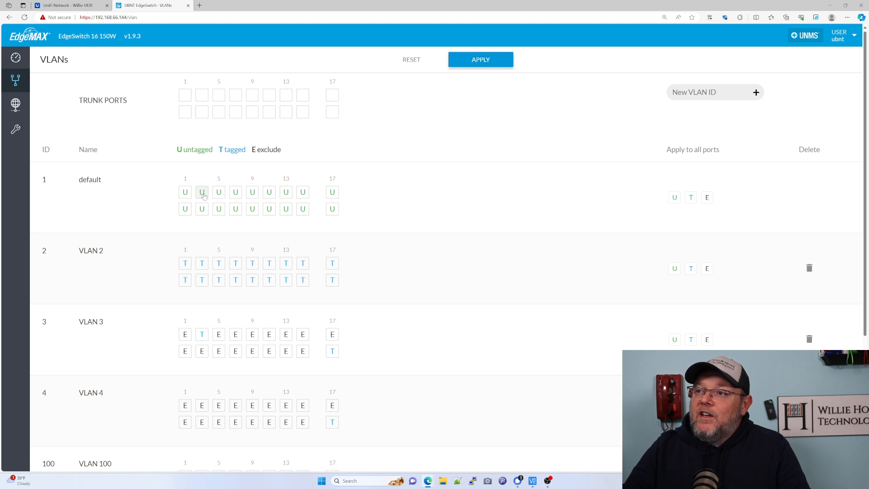
left_click(201, 192)
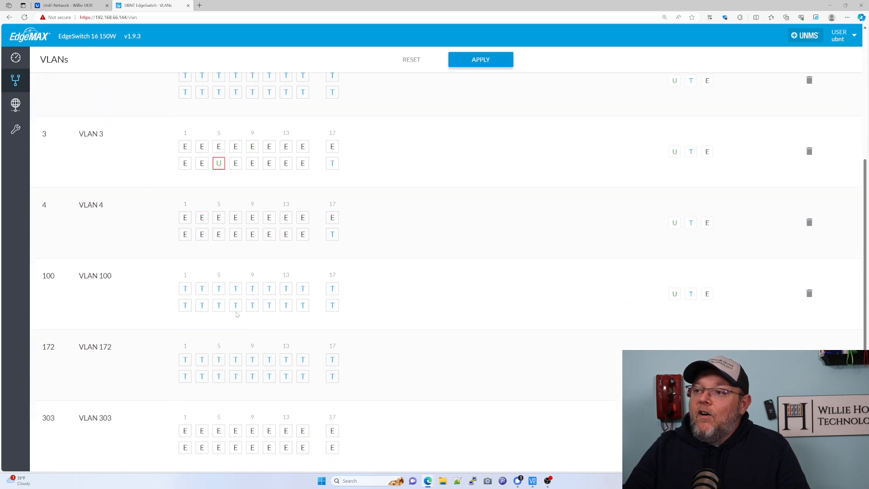
scroll("up", 3)
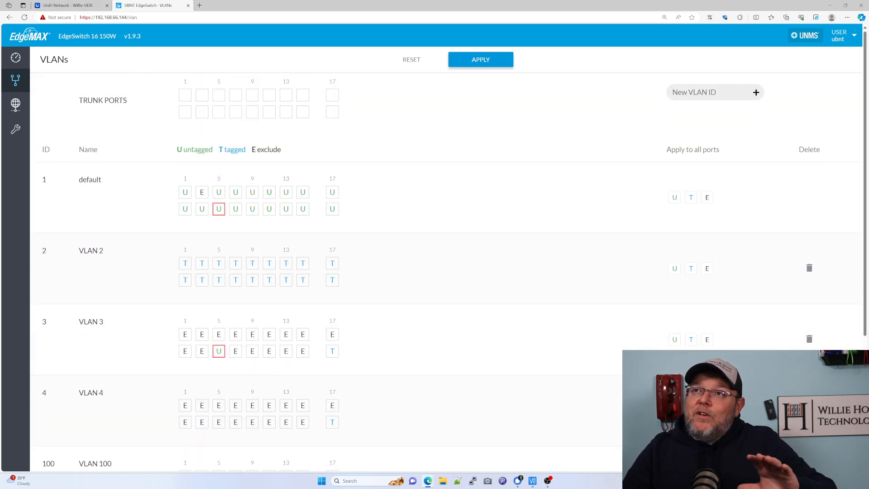
left_click(69, 5)
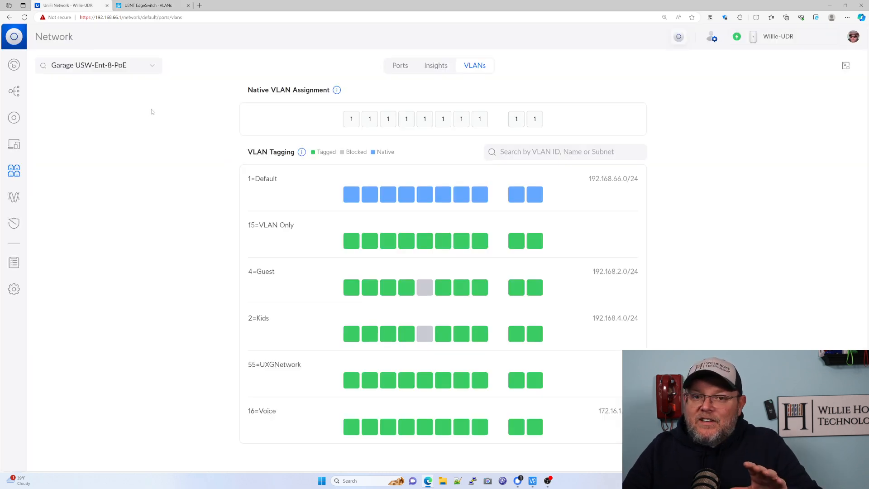
mouse_move(317, 204)
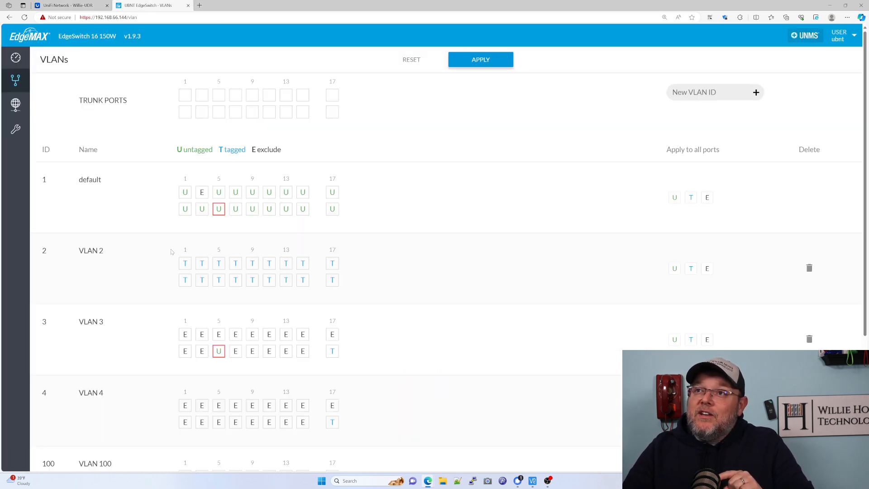
Step: Scroll through the remaining EdgeSwitch VLANs, then return to the UniFi Network VLAN grid
scroll("down", 3)
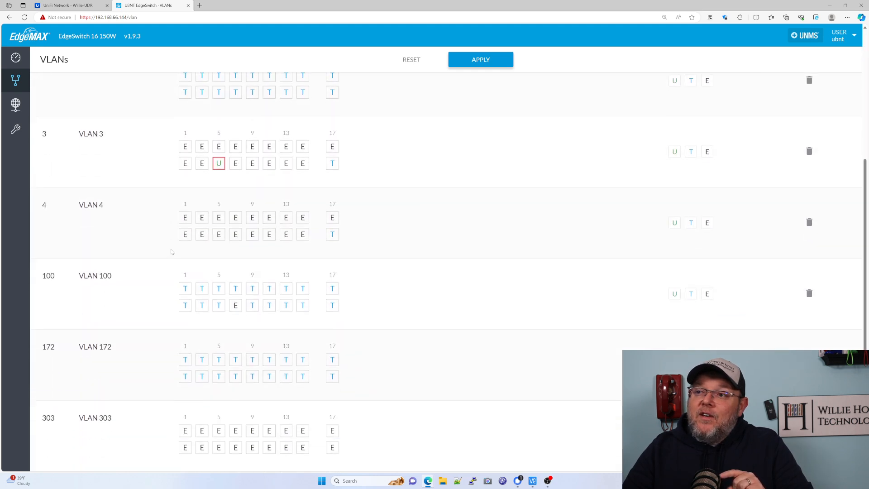
left_click(66, 5)
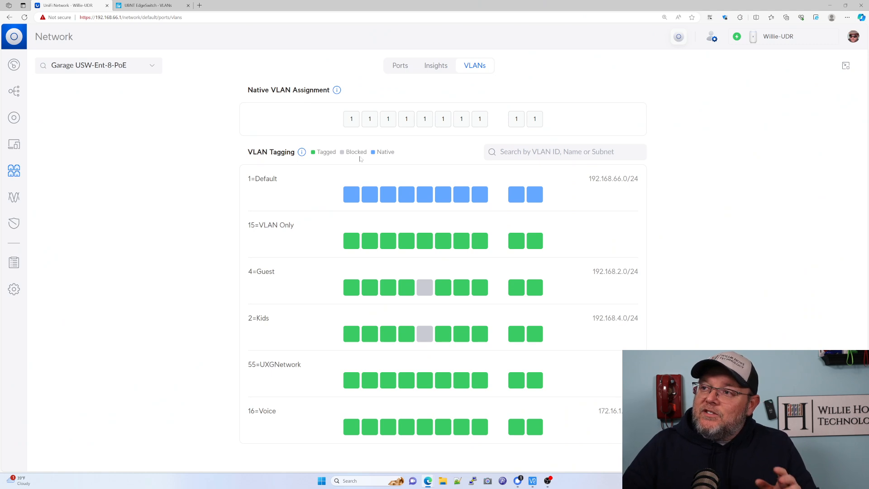
mouse_move(326, 263)
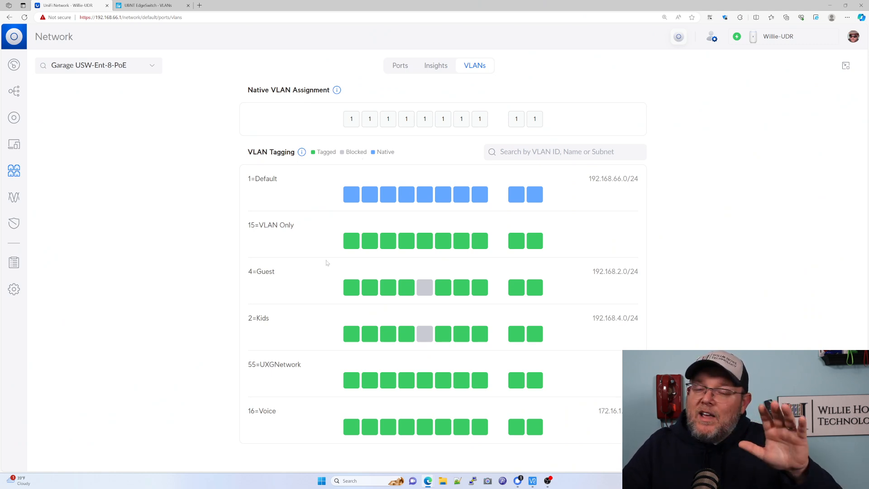
mouse_move(145, 5)
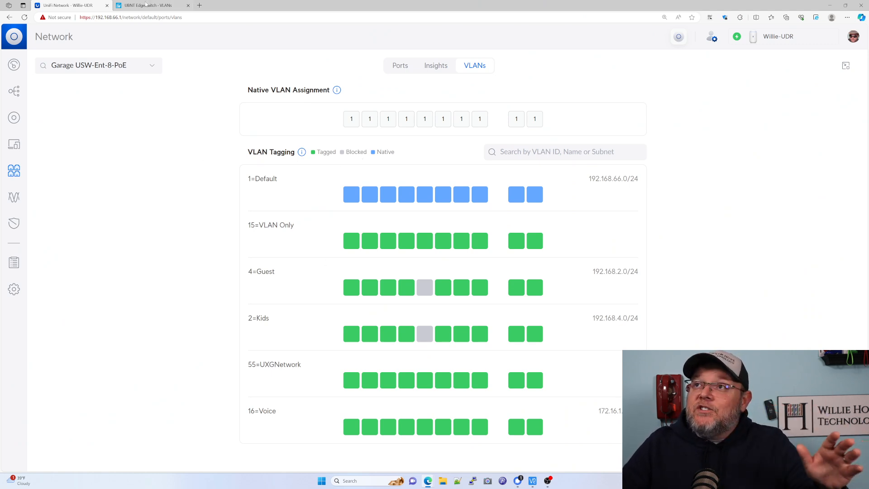
left_click(146, 5)
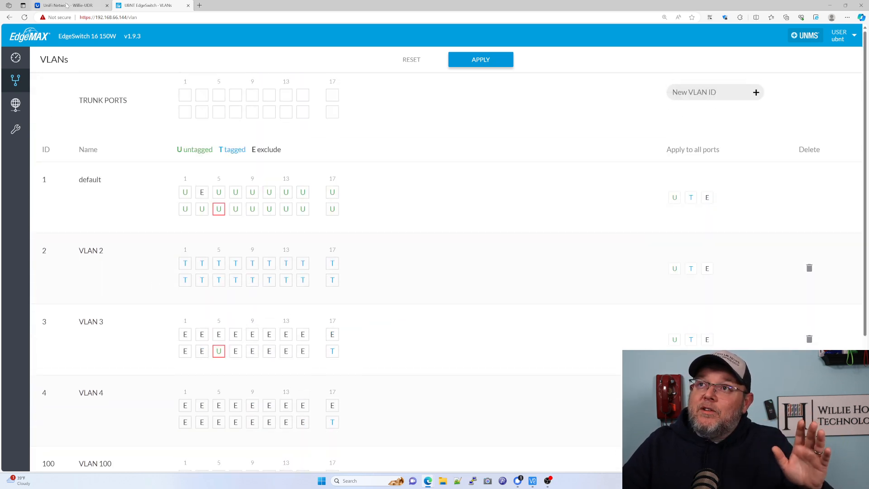
left_click(67, 5)
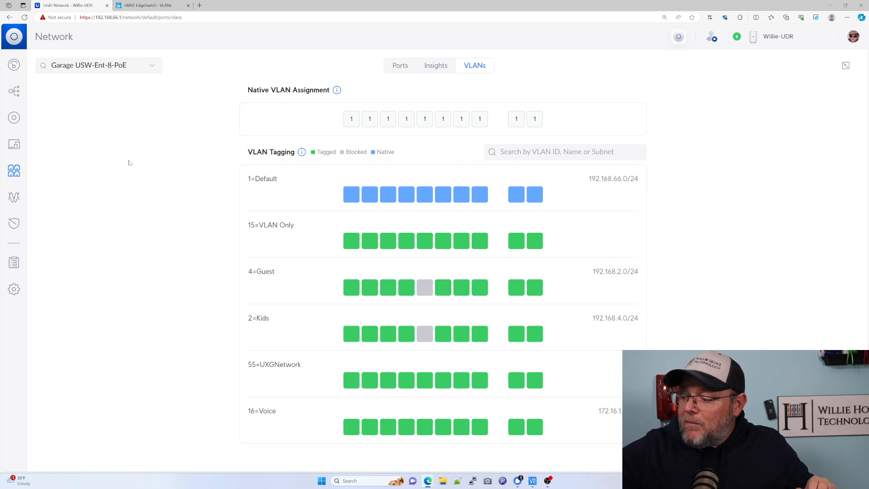